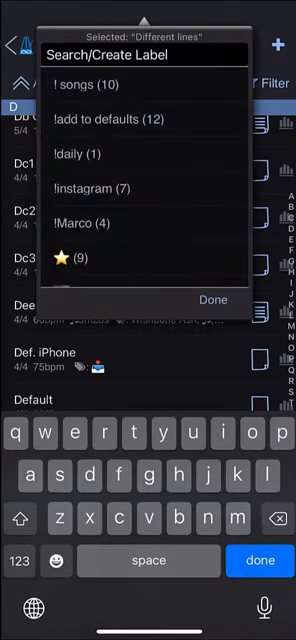
# Step: Create a new label 'temp' and apply it to the Different lines preset
pyautogui.write('t')
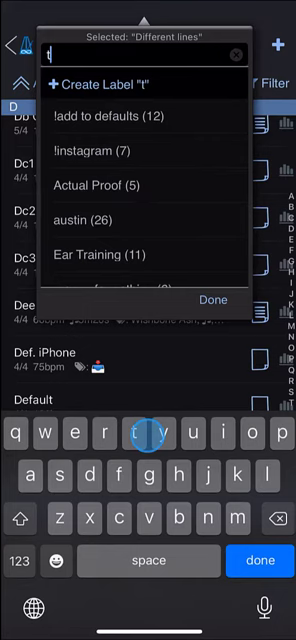
pyautogui.write('emp')
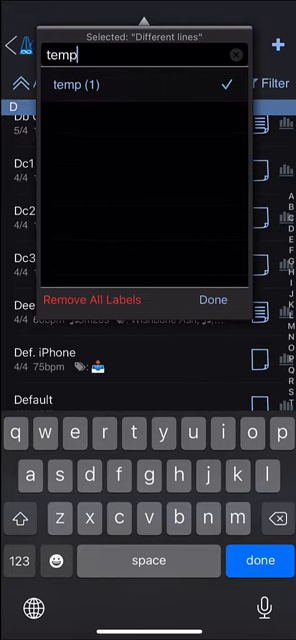
pyautogui.click(212, 300)
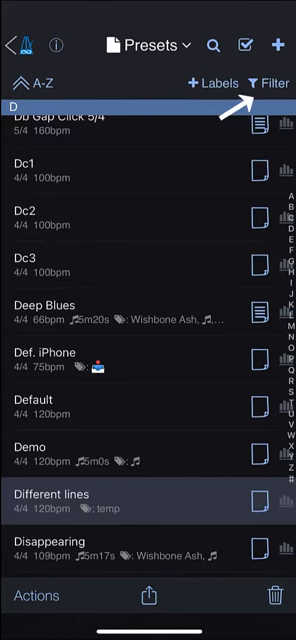
pyautogui.click(264, 84)
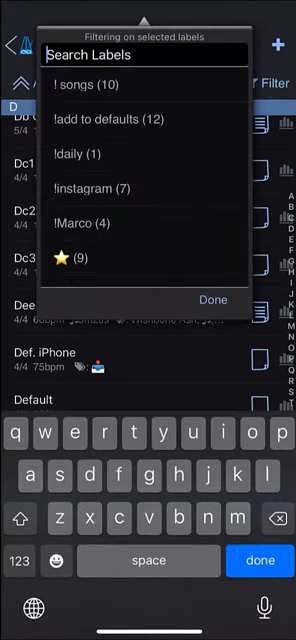
pyautogui.write('te')
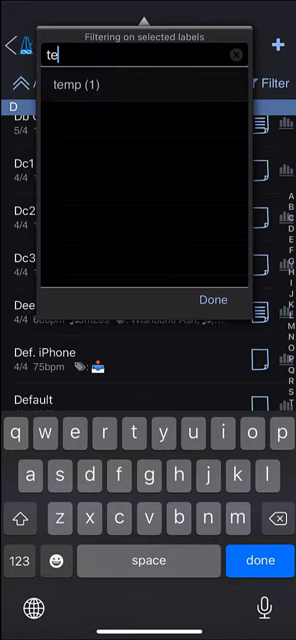
pyautogui.click(212, 300)
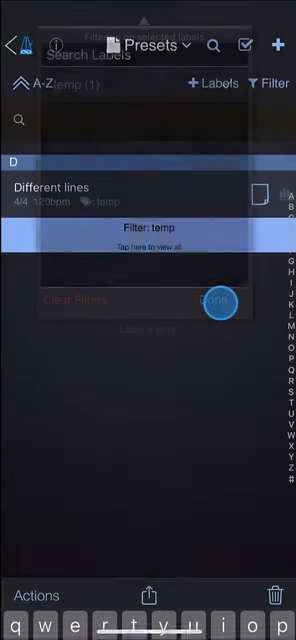
pyautogui.click(218, 300)
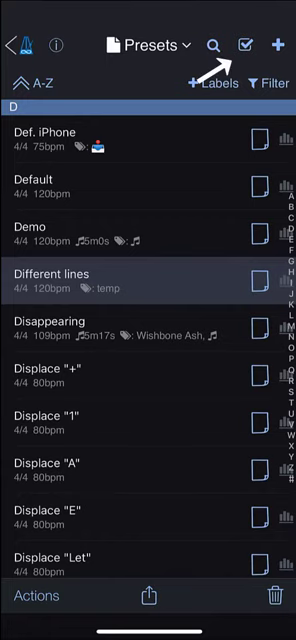
# Step: Select four presets and apply both the temp and star labels to them
pyautogui.click(248, 44)
pyautogui.write('temp')
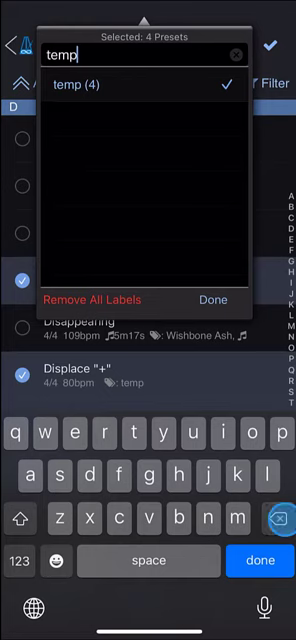
pyautogui.click(236, 54)
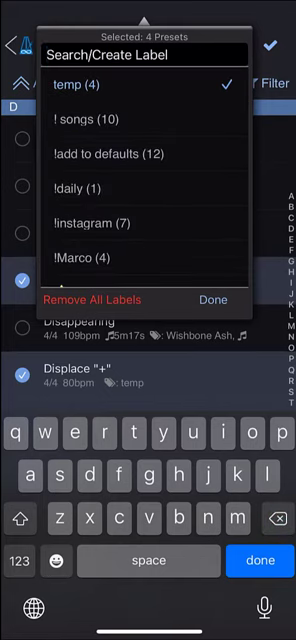
pyautogui.scroll(-3)
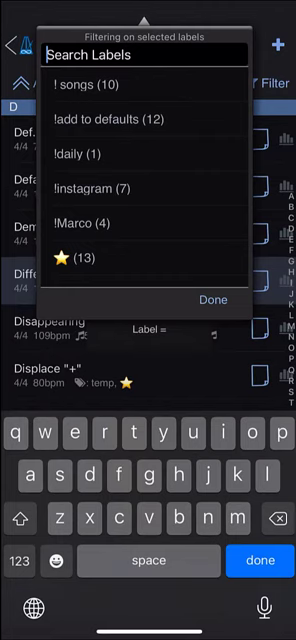
# Step: Load the Different lines preset and show its Save Changes, Save As and Create New Preset options
pyautogui.write('wed')
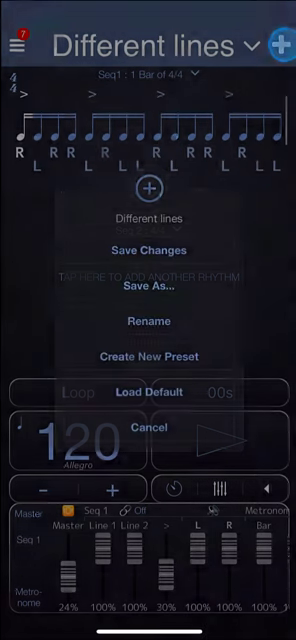
# Step: Create a new preset named 'Song' from the default and return to the presets library
pyautogui.click(148, 356)
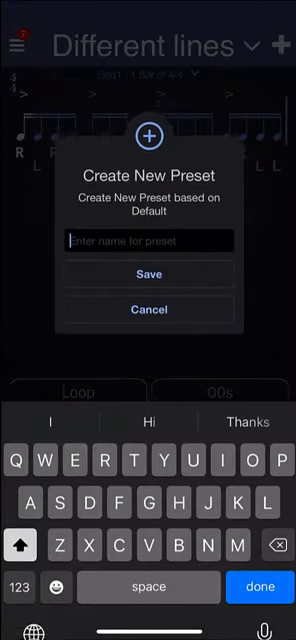
pyautogui.write('Song')
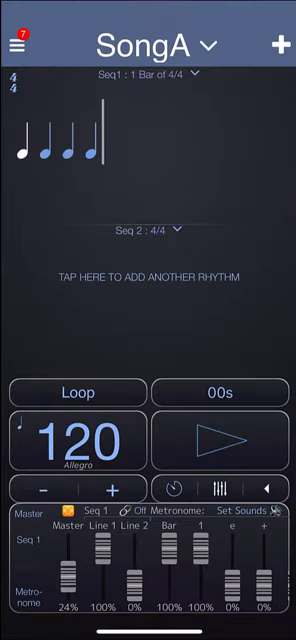
pyautogui.click(12, 44)
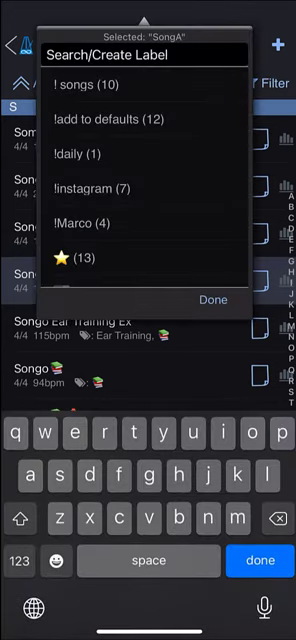
# Step: Create a new label 'my band name' and apply it to the SongA preset
pyautogui.write('my band nam')
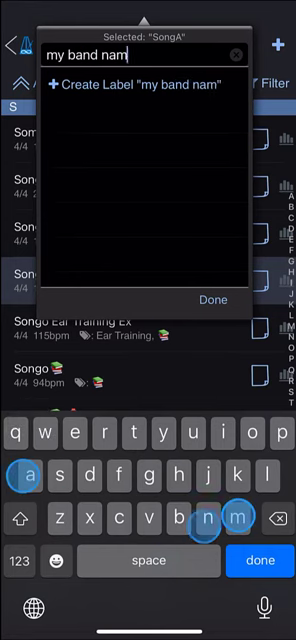
pyautogui.write('e')
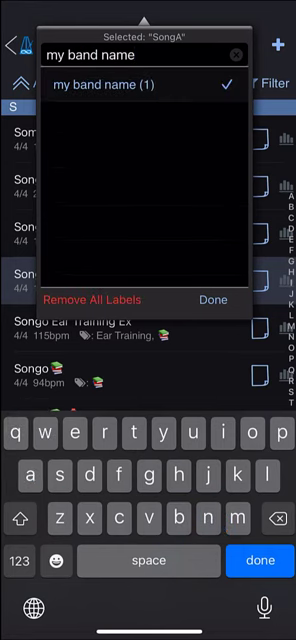
pyautogui.click(212, 300)
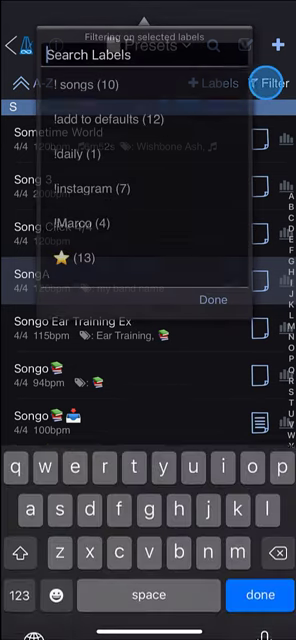
# Step: Work through the Song presets and show the label picker for SongD
pyautogui.write('my')
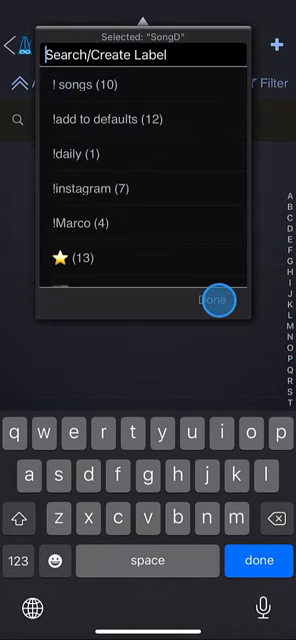
# Step: Close SongD's label list and switch to the Playlist Manager listing Gig, Example and Beats
pyautogui.click(212, 300)
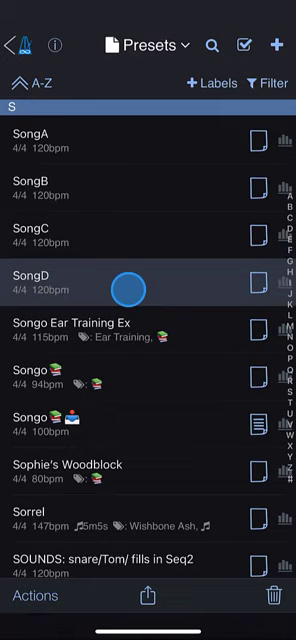
pyautogui.scroll(-3)
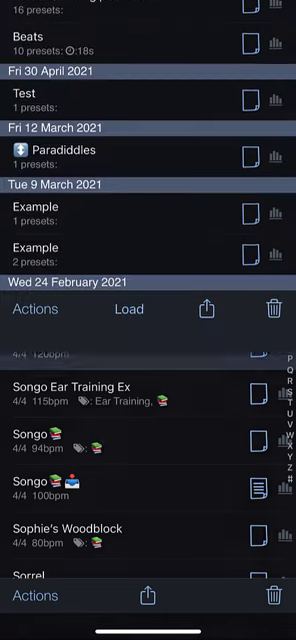
pyautogui.scroll(-3)
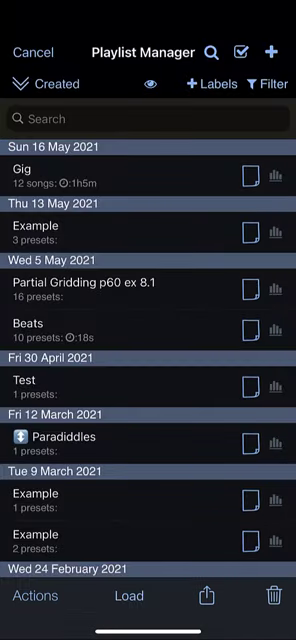